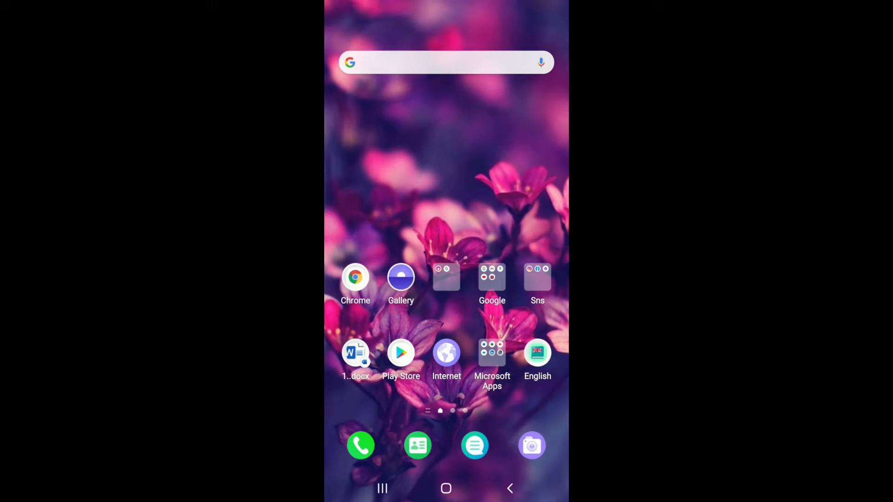
- Open the Sns folder containing Instagram, Facebook and Messenger
left_click(537, 279)
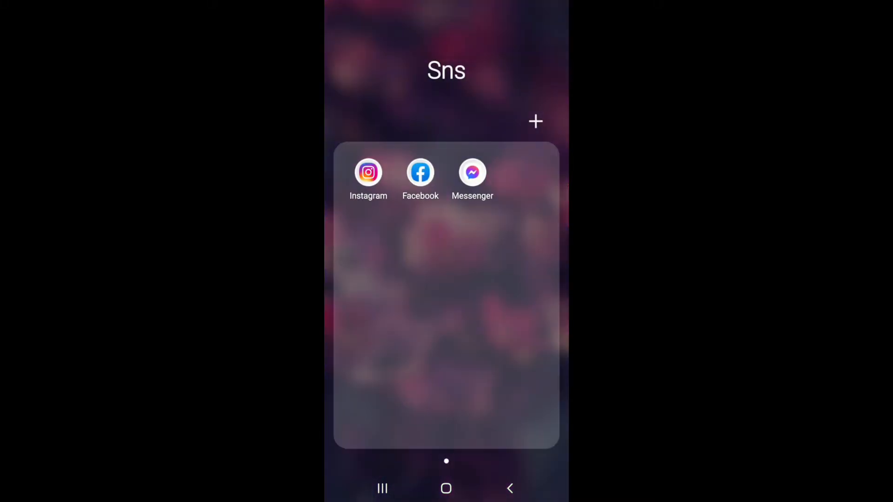
- Launch Instagram and search accounts for 'paul'
left_click(369, 172)
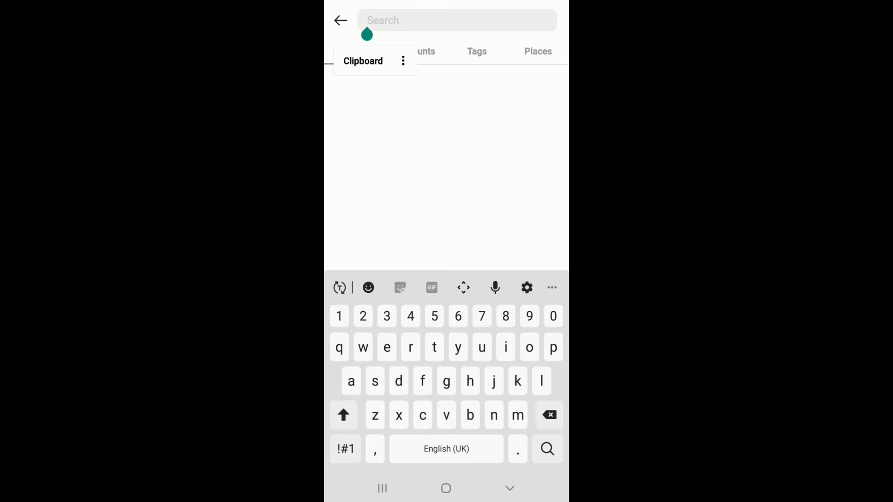
type("paul")
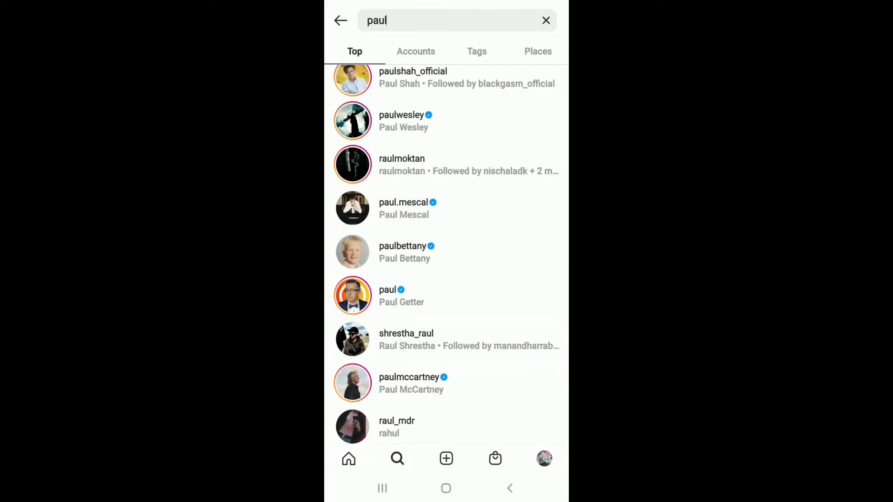
- Open paulwesley's profile from the results and scroll down through his post grid
left_click(402, 121)
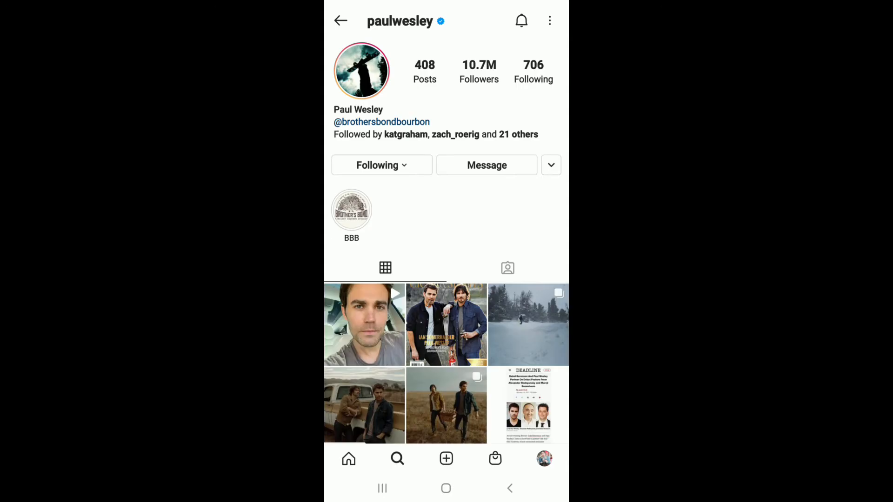
scroll("down", 3)
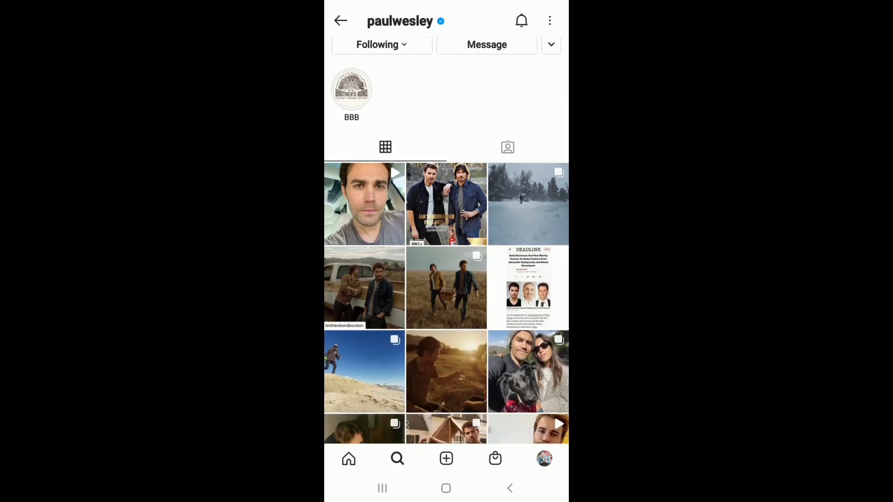
scroll("down", 3)
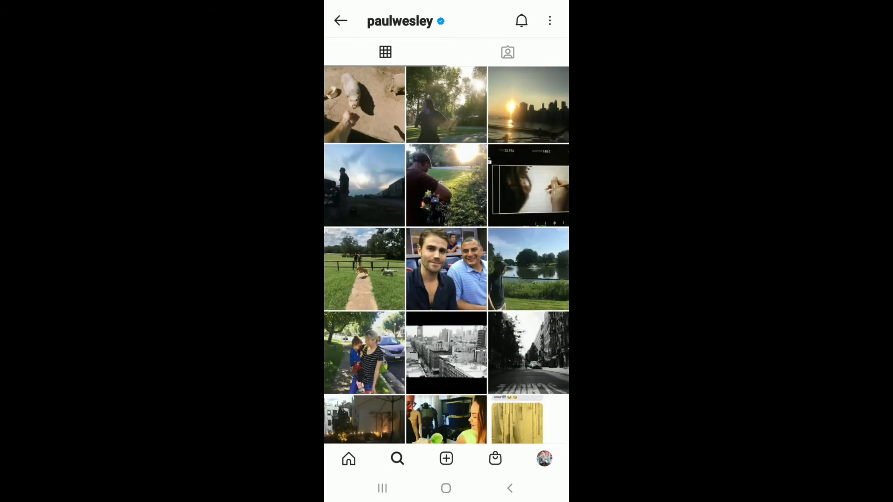
- View the Texas post of dogs running along a path and scroll its feed
left_click(364, 268)
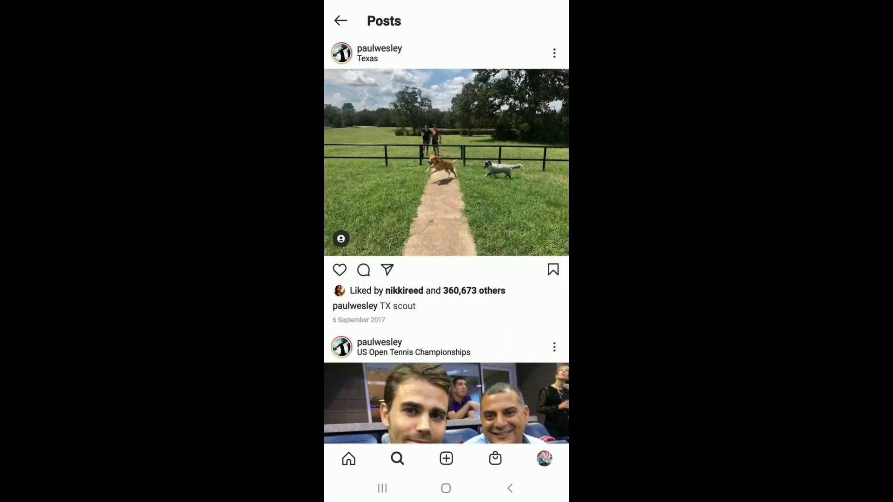
scroll("down", 3)
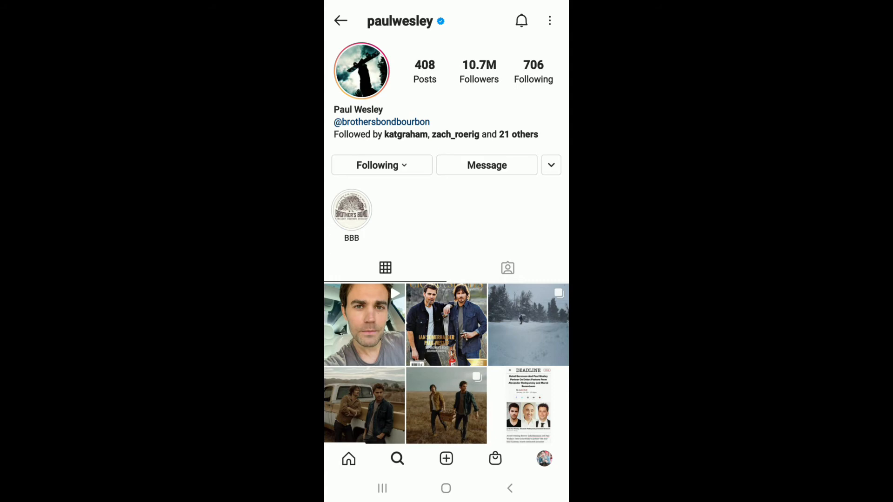
- Turn on IGTV notifications alongside Posts and Stories for paulwesley and confirm all three are on
left_click(520, 21)
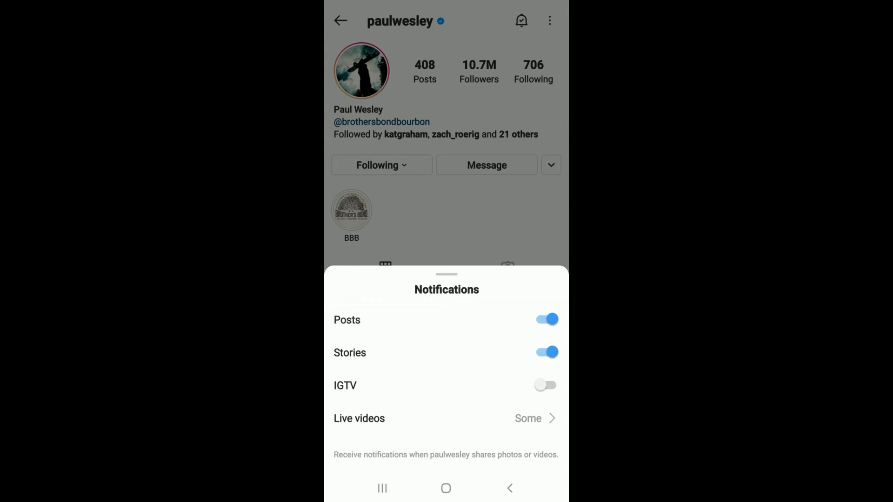
left_click(544, 385)
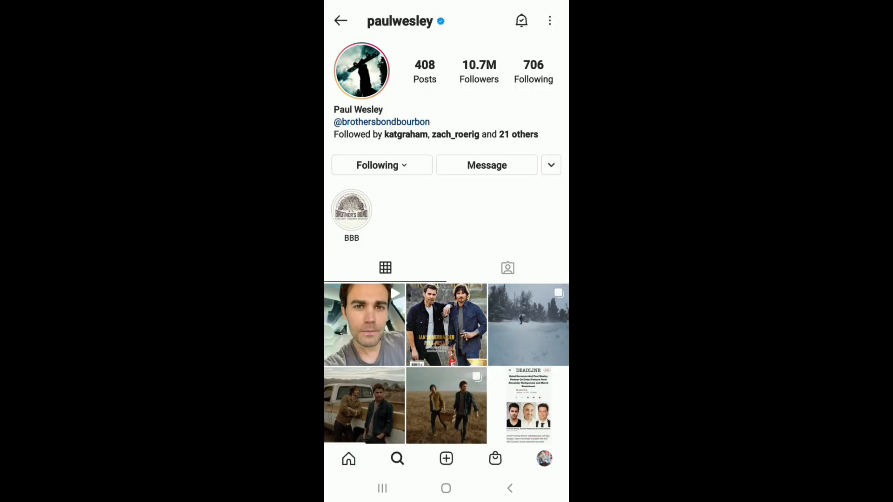
left_click(521, 21)
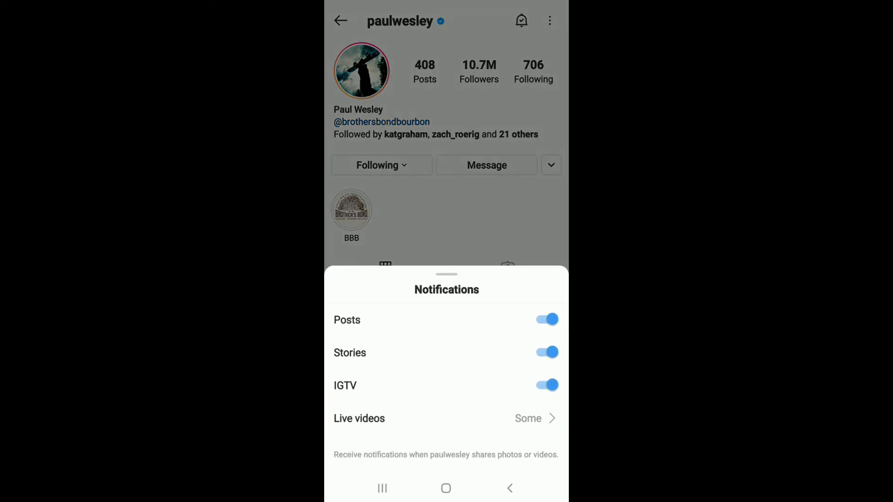